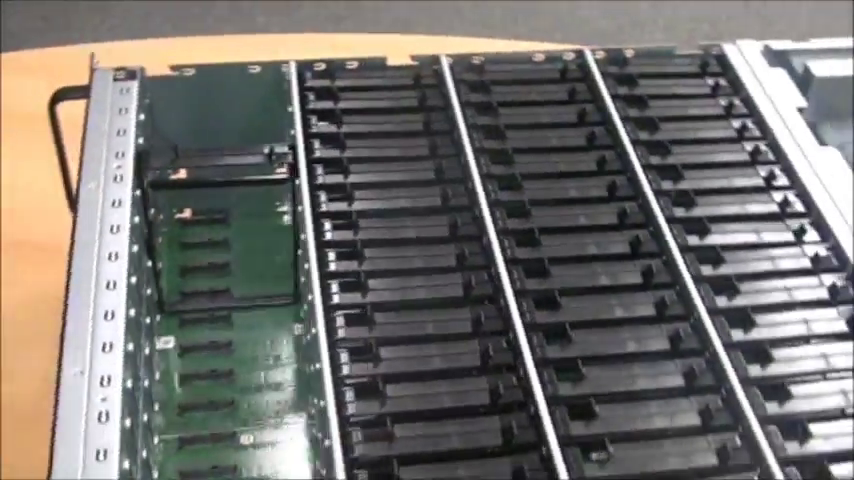
mouse_move(428, 240)
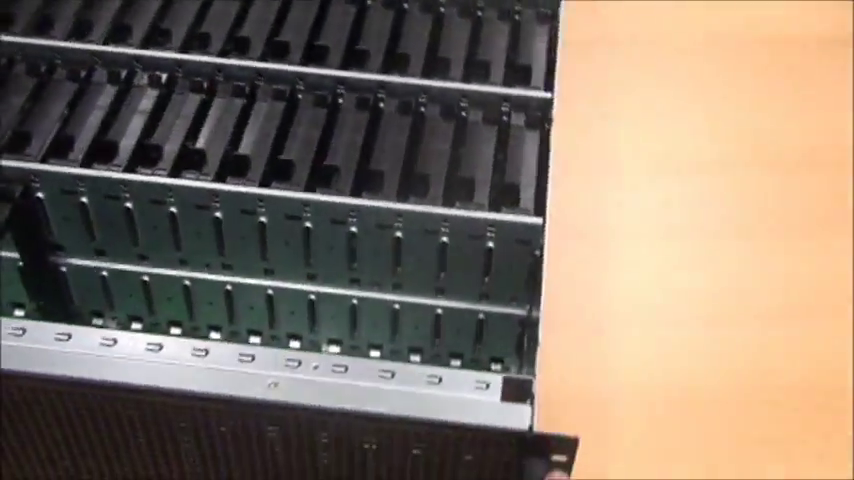